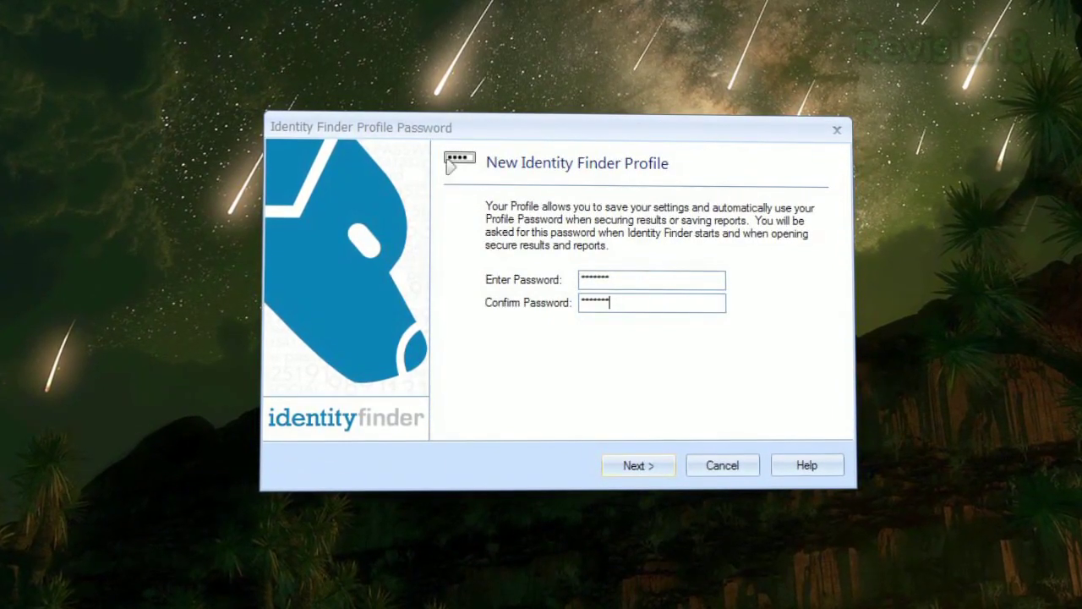
Step: Confirm the profile password and let the identity search run to 75 matches
click(638, 465)
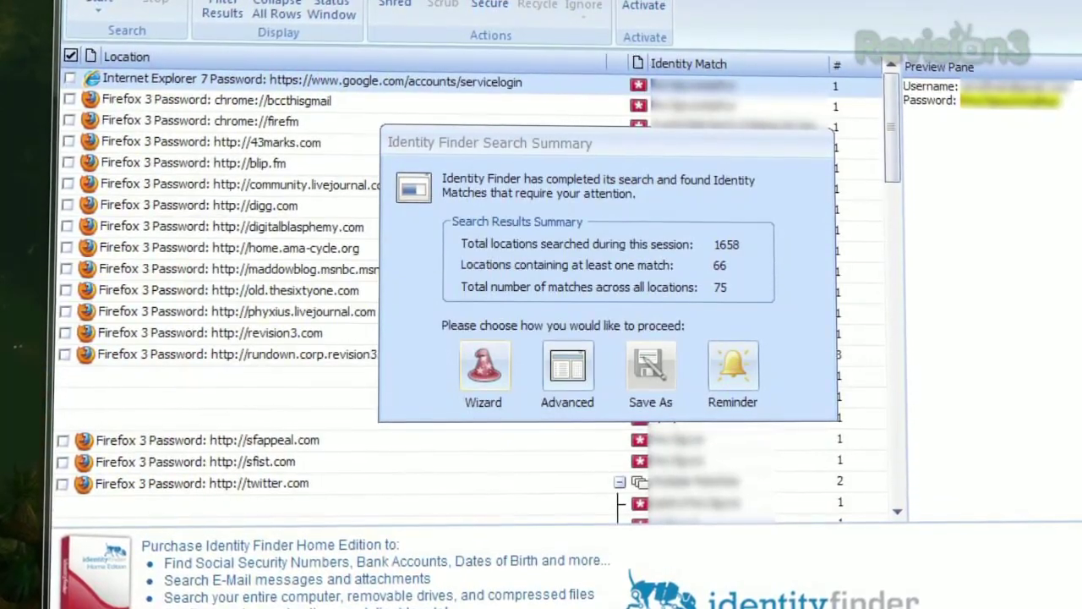
Step: Start the cleanup wizard for the Internet Explorer password matches and advance it
click(483, 365)
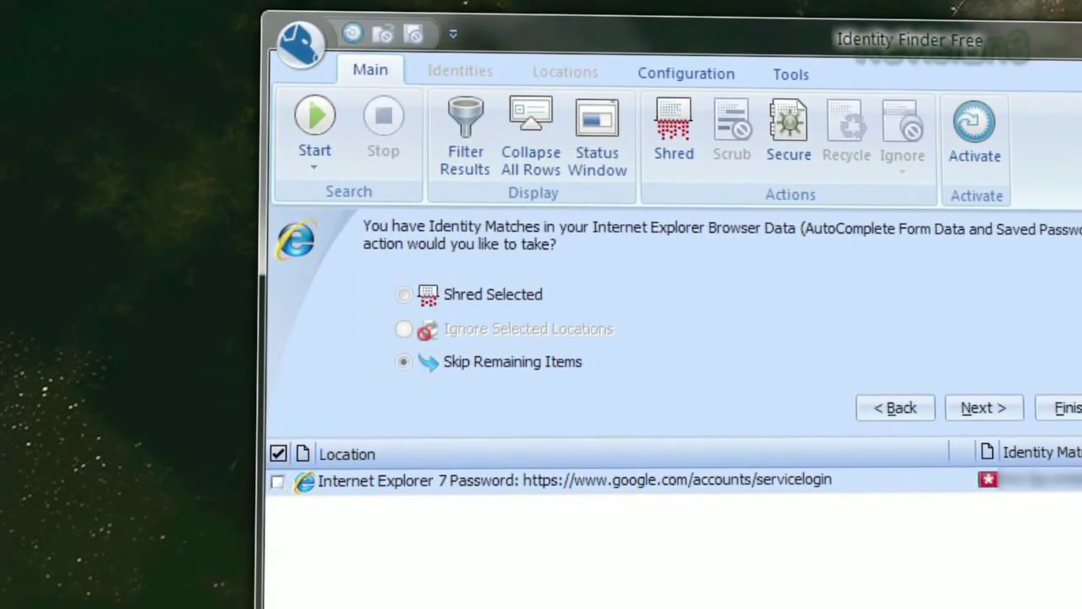
click(984, 405)
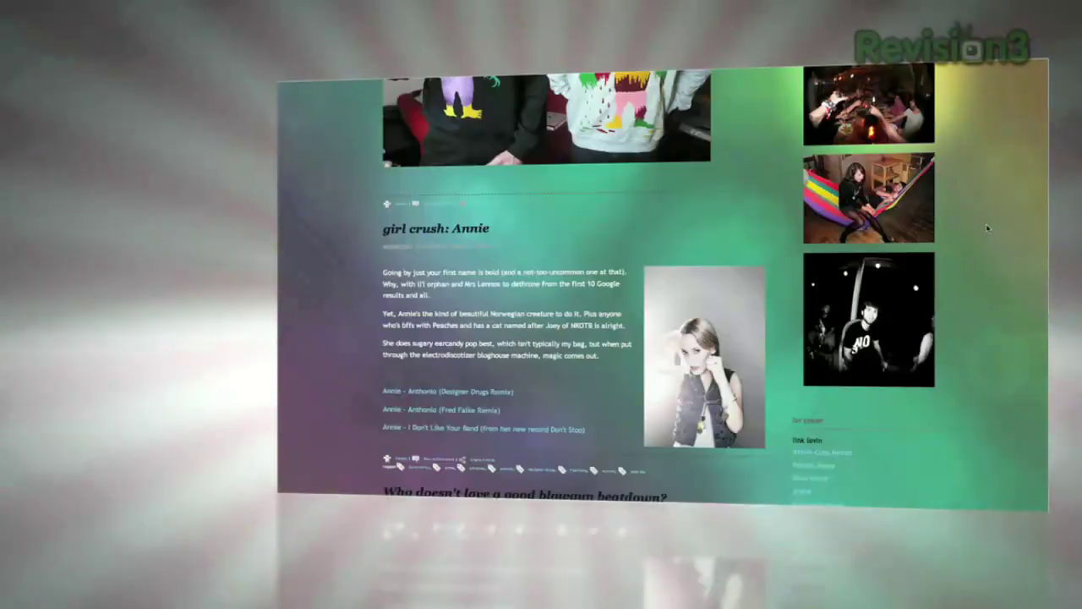
Step: Import the Blogger blog 'Your Baby Is Lame' into the Squarespace site
scroll(up, 3)
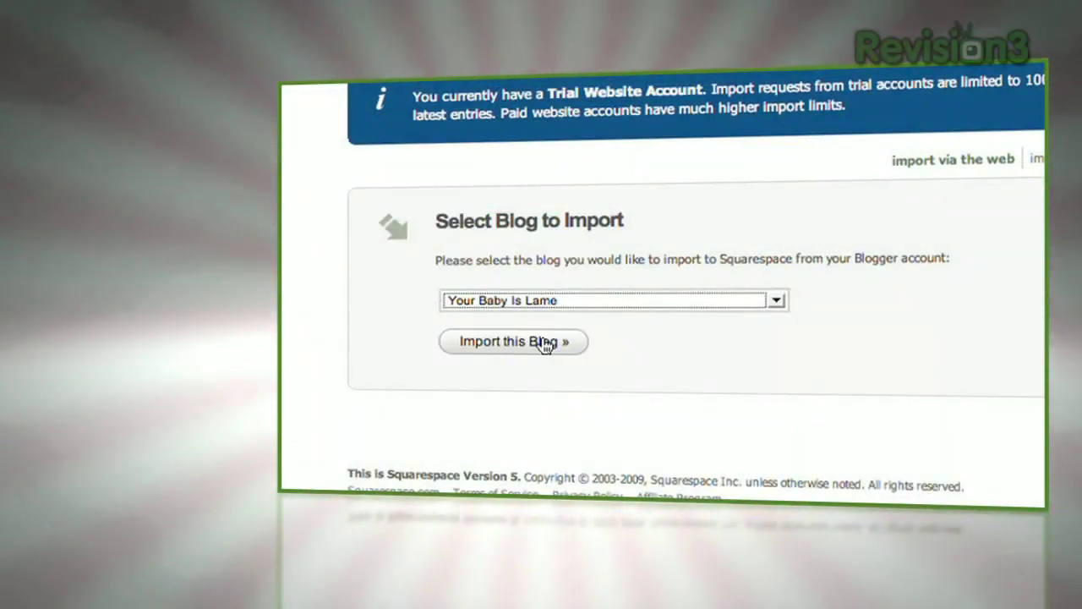
click(514, 341)
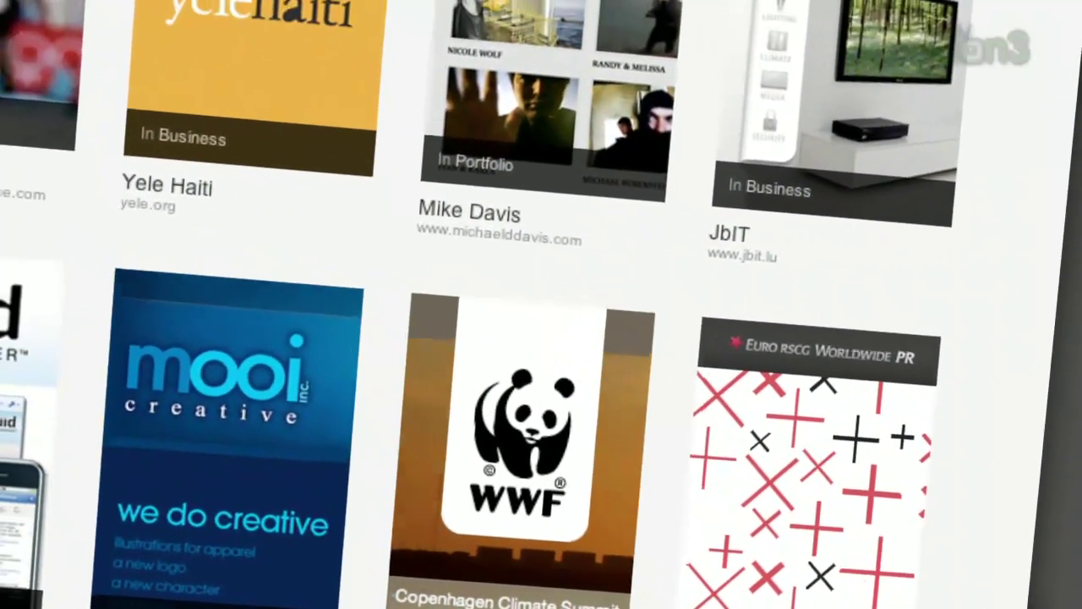